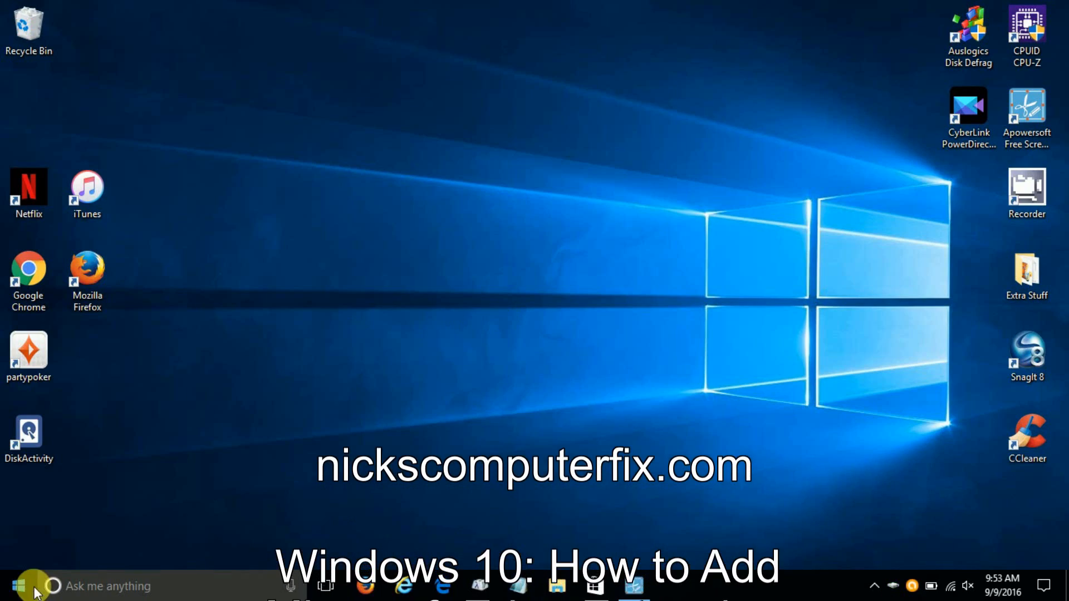
Launch Microsoft Edge from the taskbar and show its More actions menu
click(23, 583)
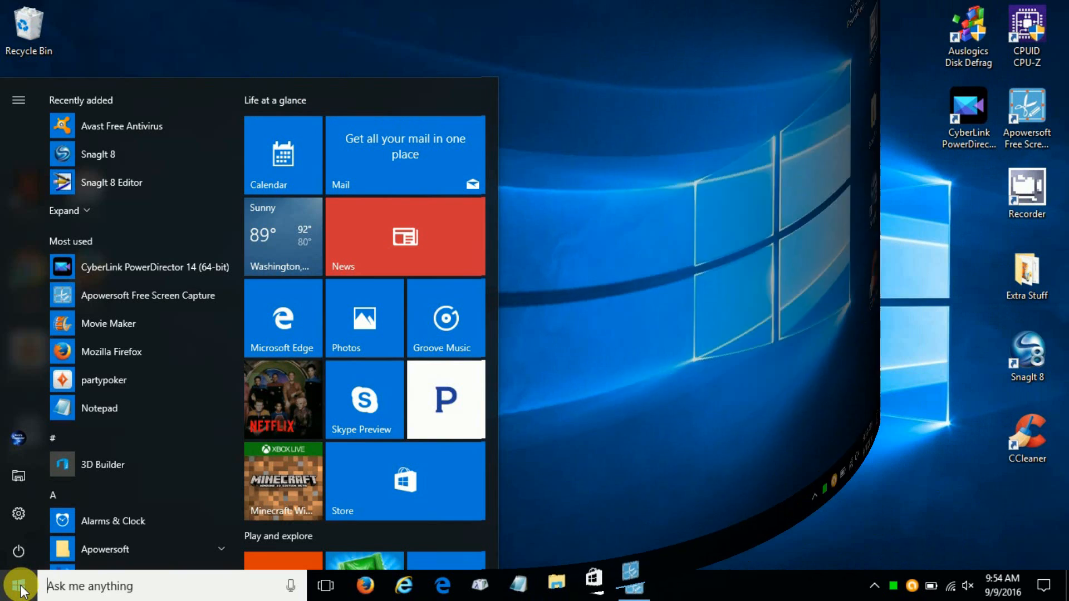
click(20, 585)
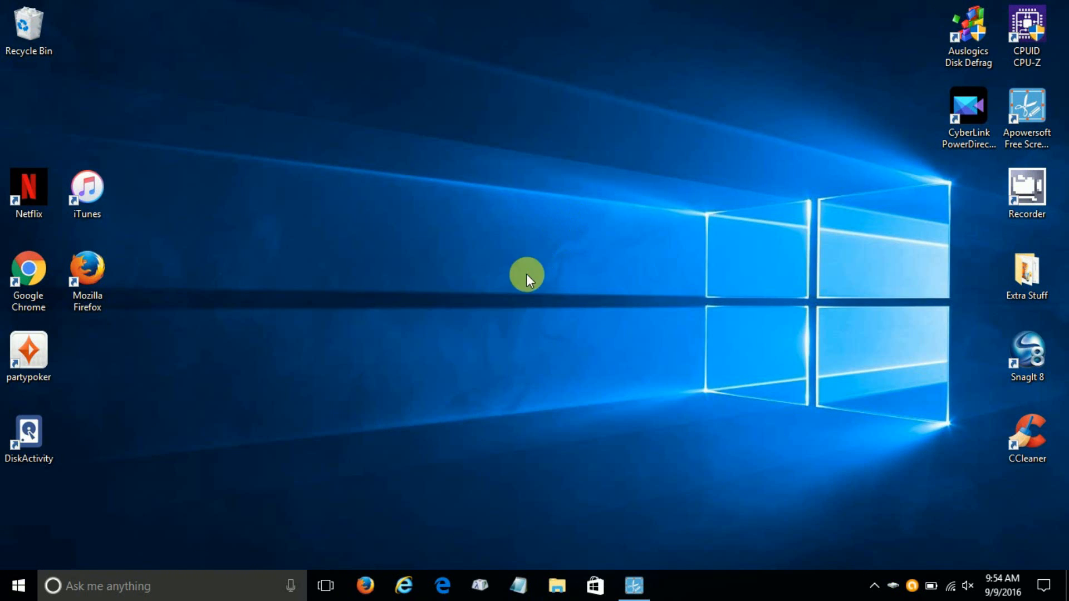
mouse_move(440, 585)
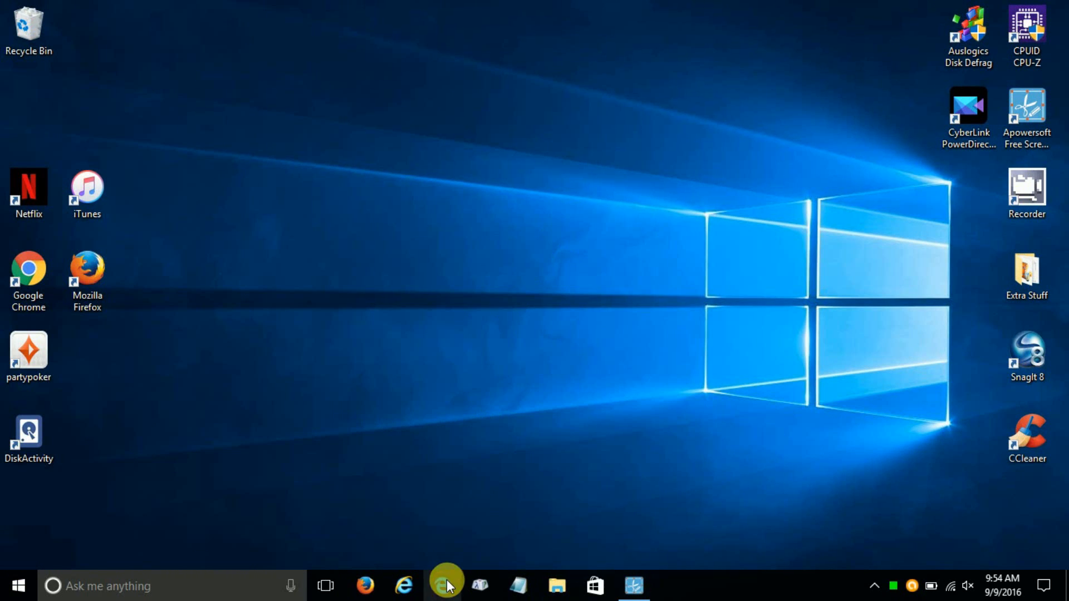
click(444, 585)
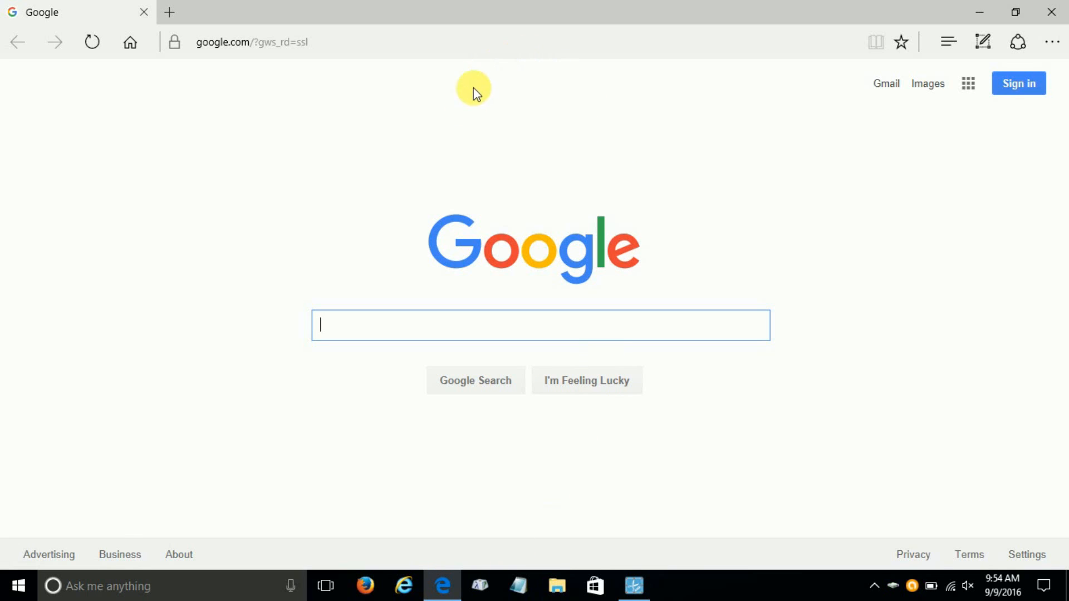
mouse_move(1053, 43)
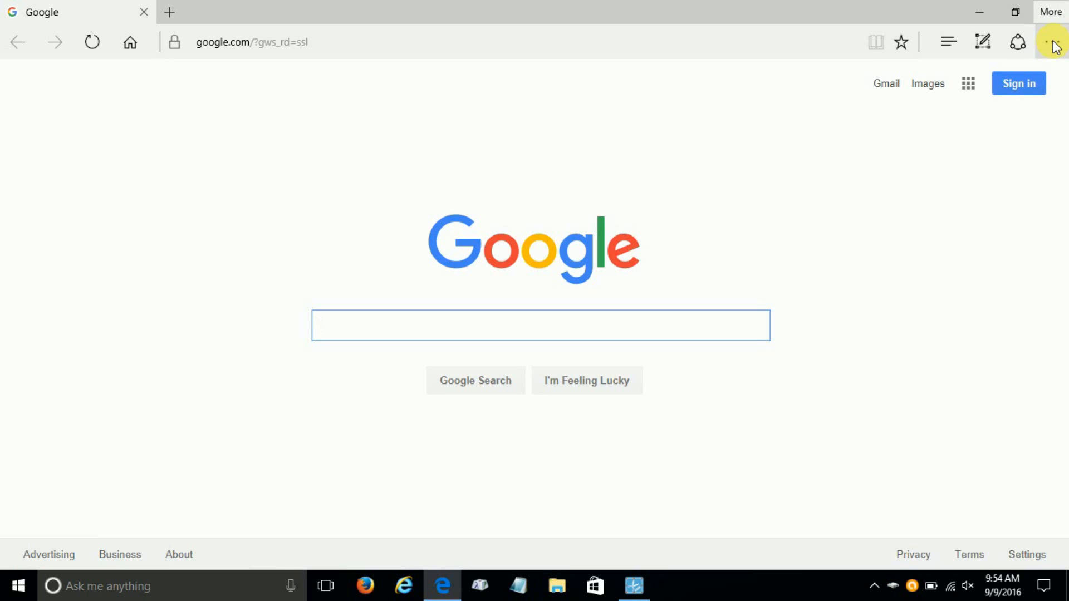
click(1049, 41)
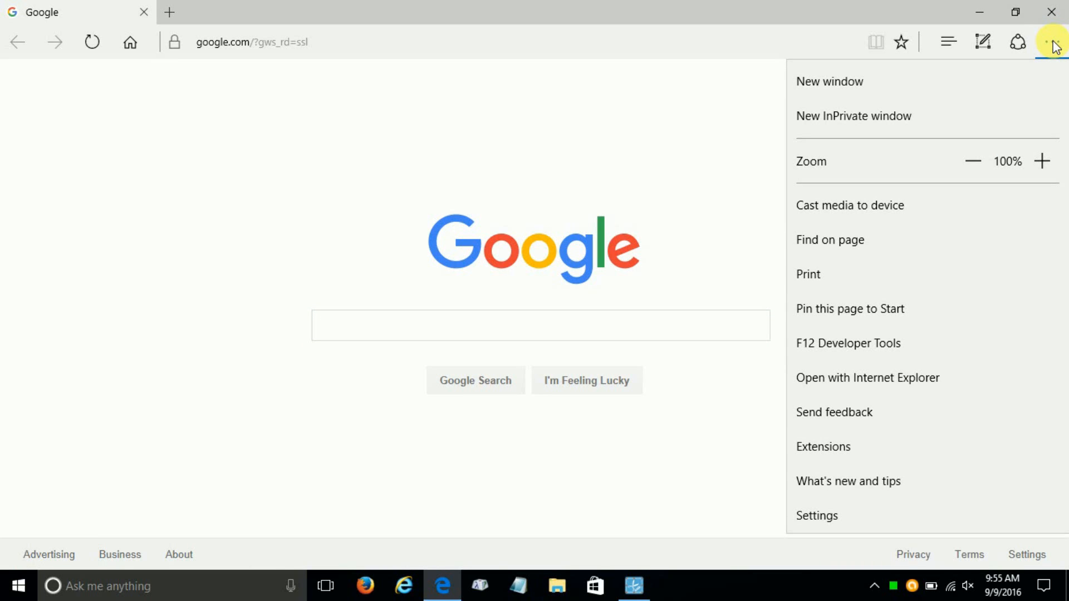
mouse_move(1000, 143)
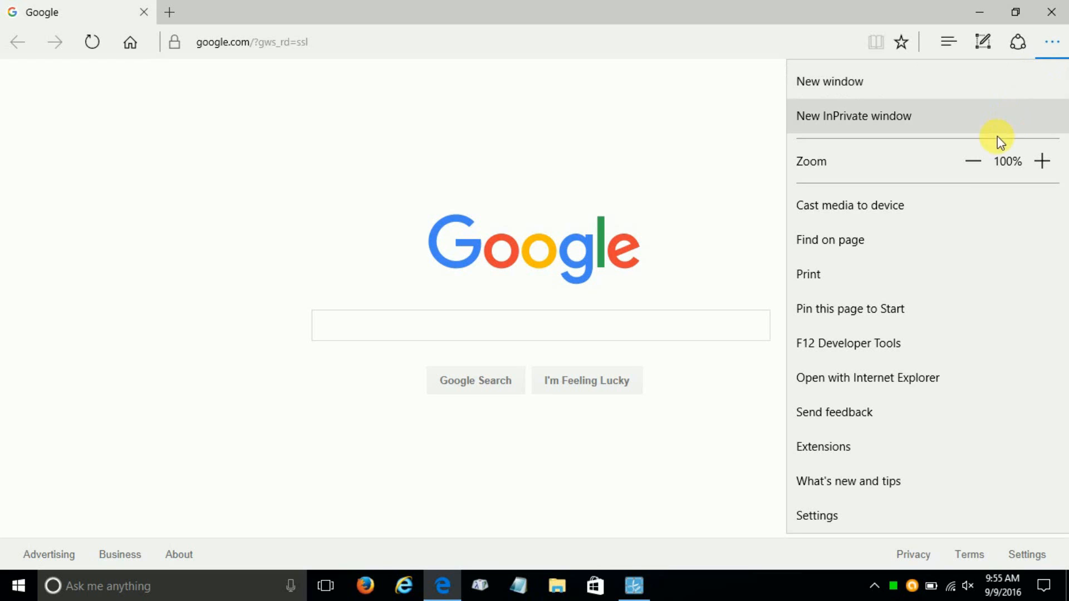
mouse_move(923, 450)
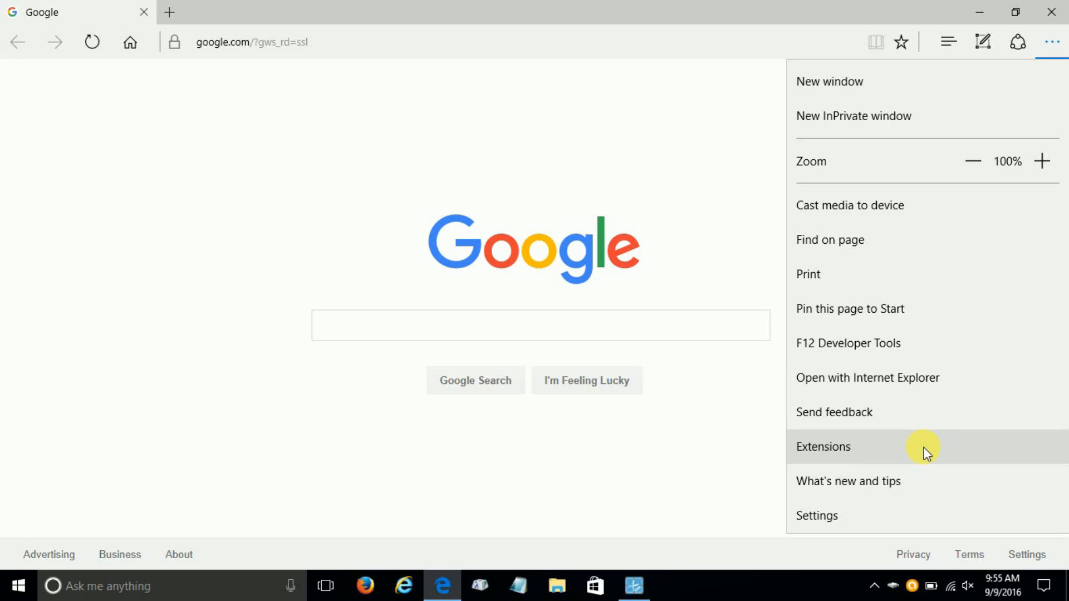
Open Extensions from the More menu and follow 'Get extensions from the Store'
click(822, 446)
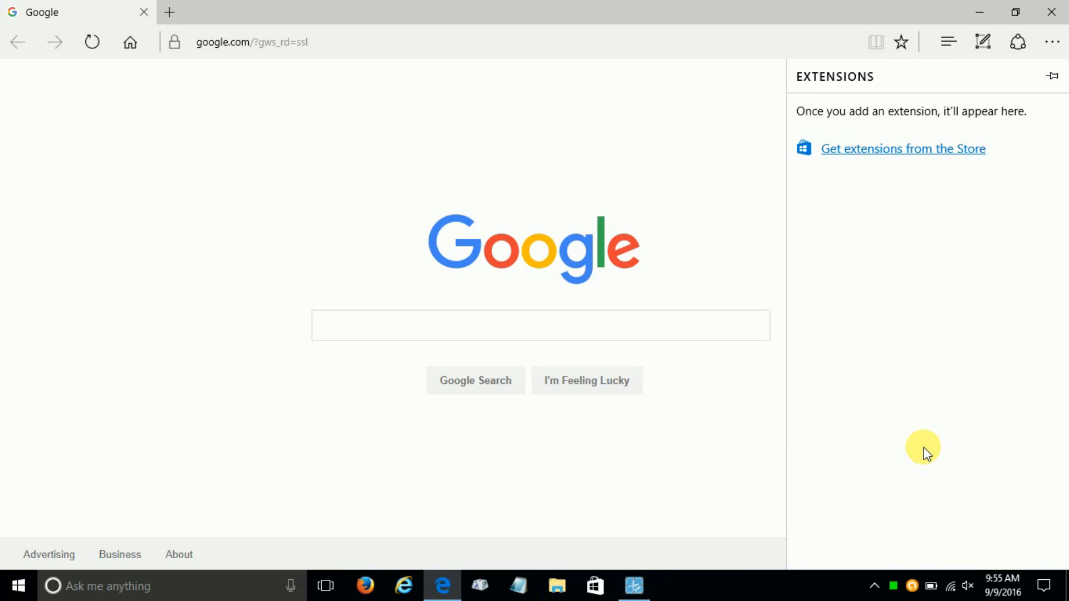
mouse_move(919, 156)
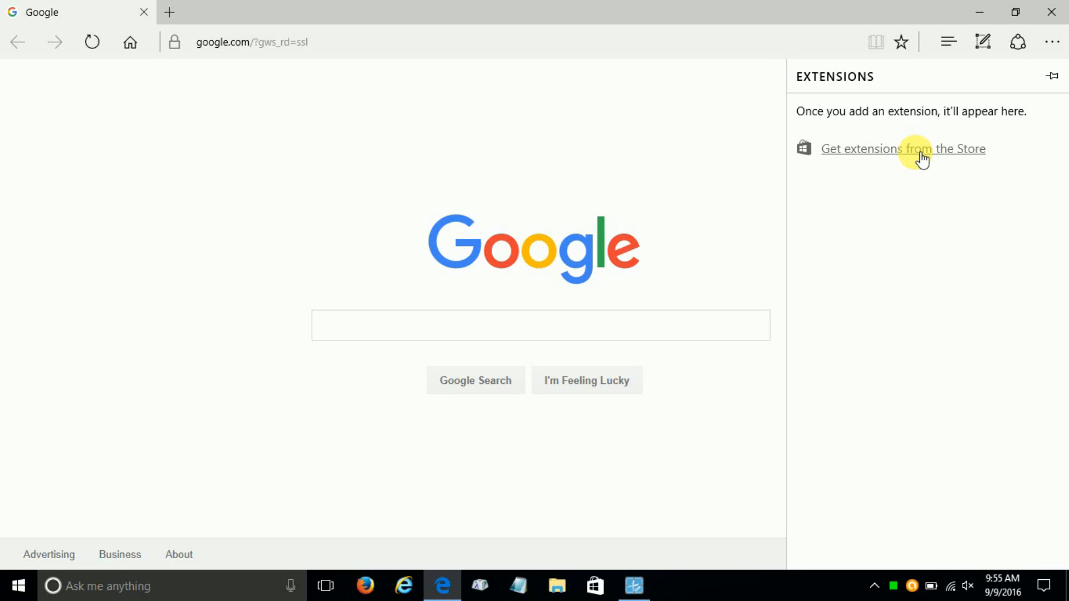
click(903, 149)
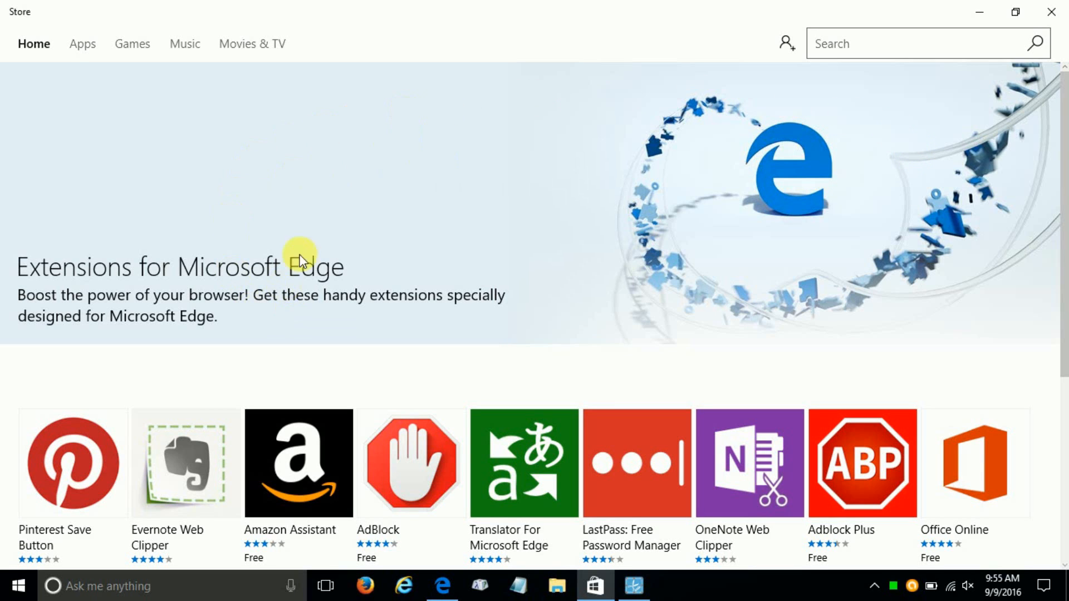
mouse_move(192, 298)
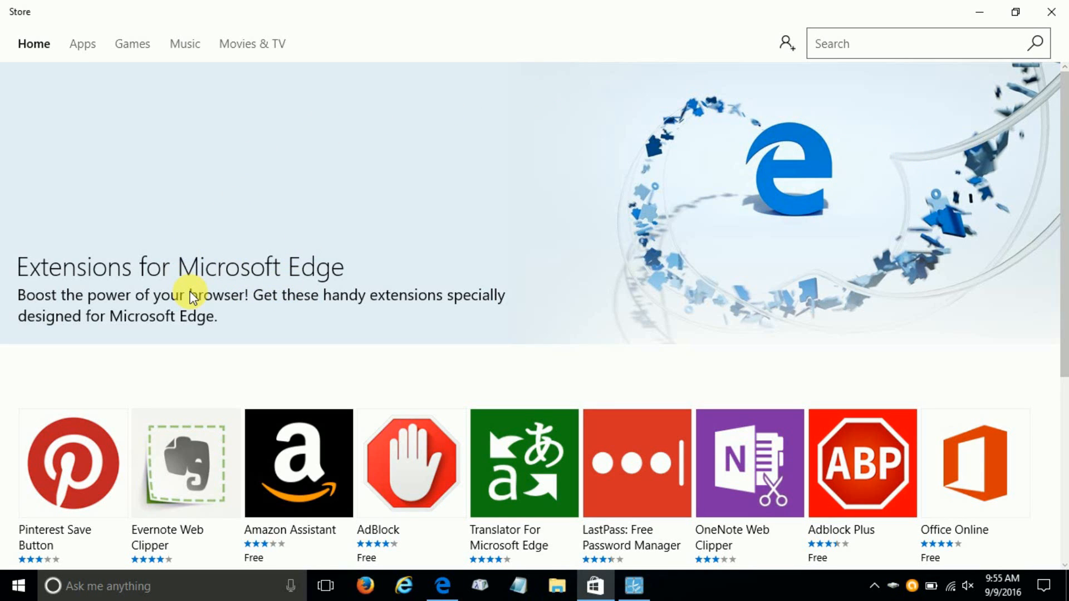
Scroll through the Extensions for Microsoft Edge collection, past Save to Pocket and Page Analyzer
scroll(down, 3)
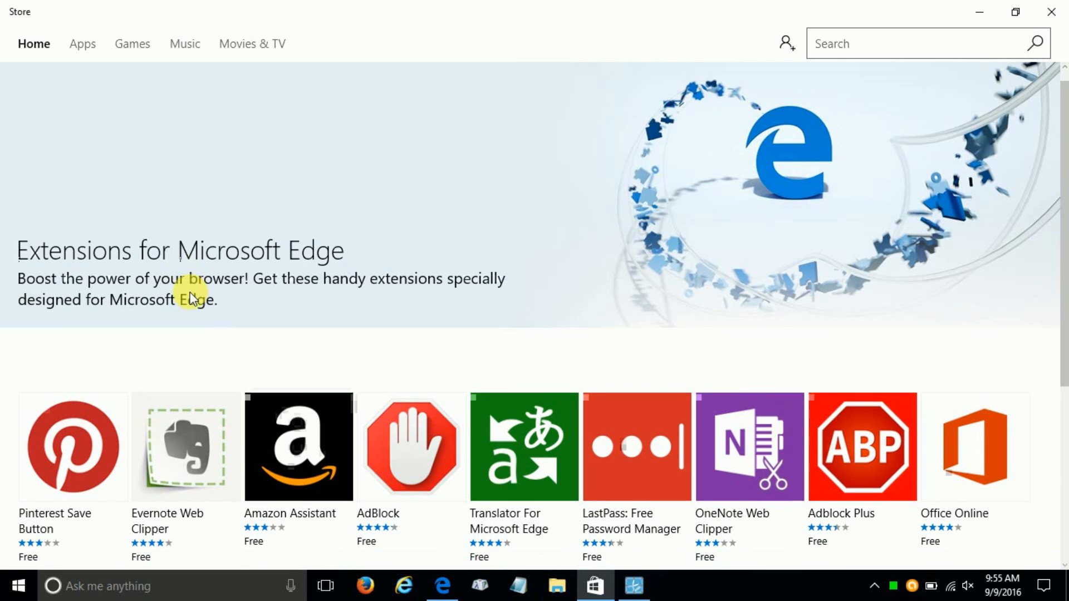
scroll(down, 3)
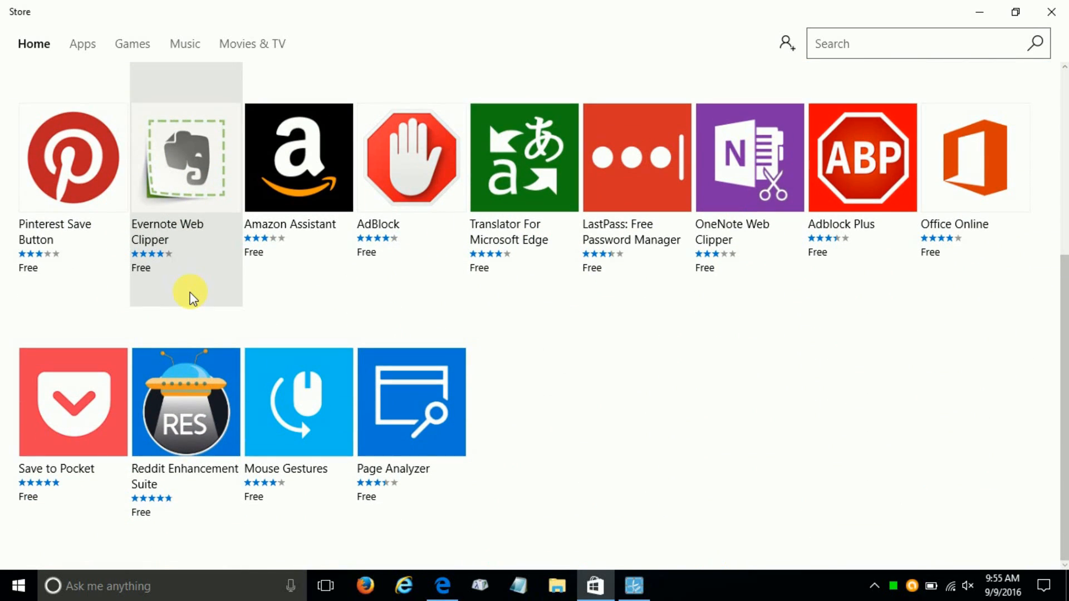
scroll(up, 3)
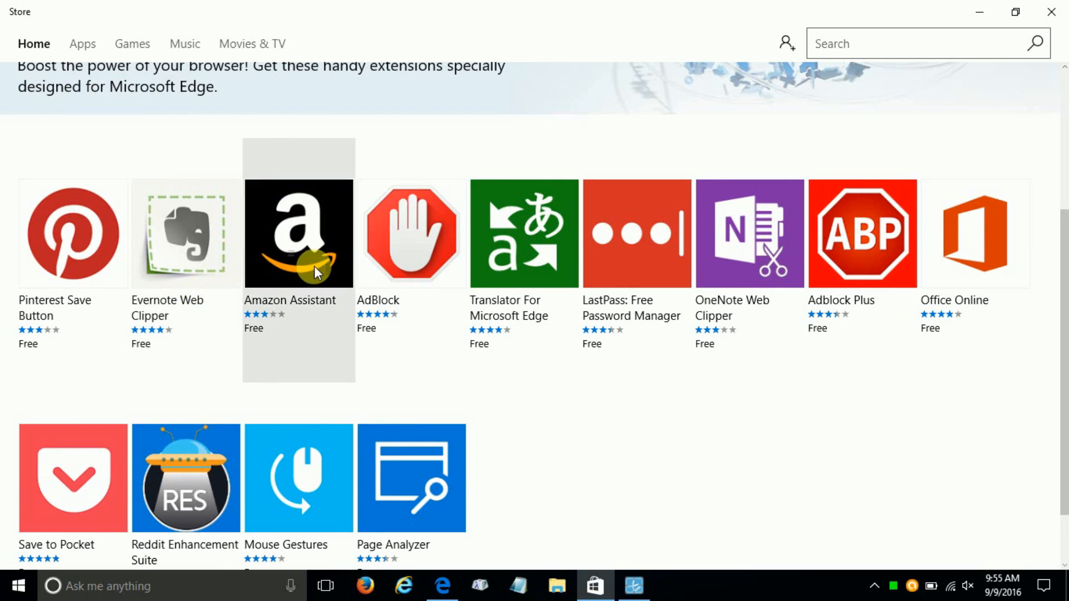
mouse_move(238, 443)
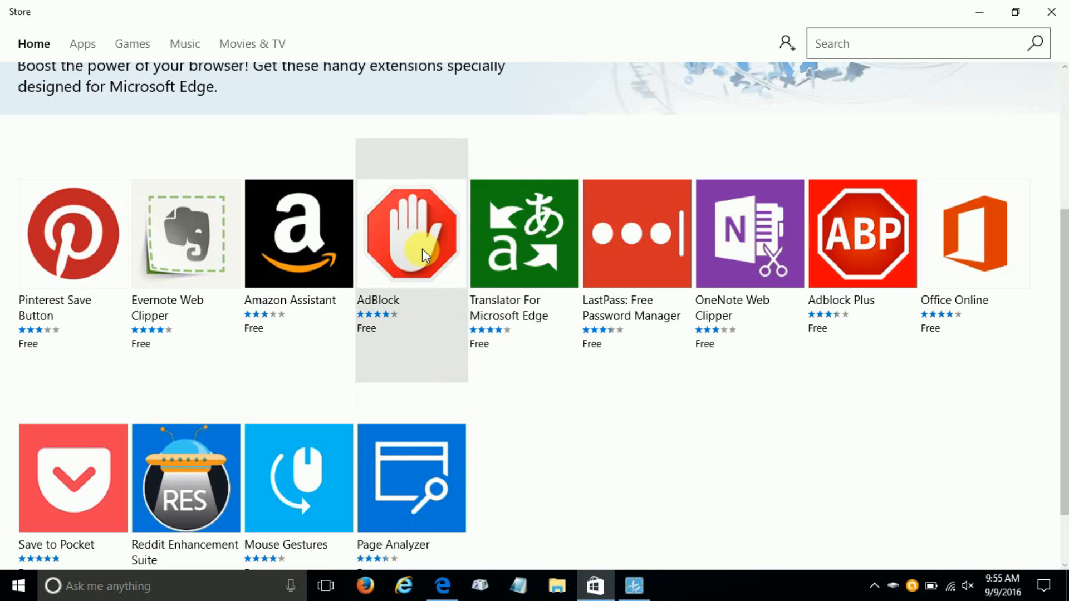
mouse_move(420, 263)
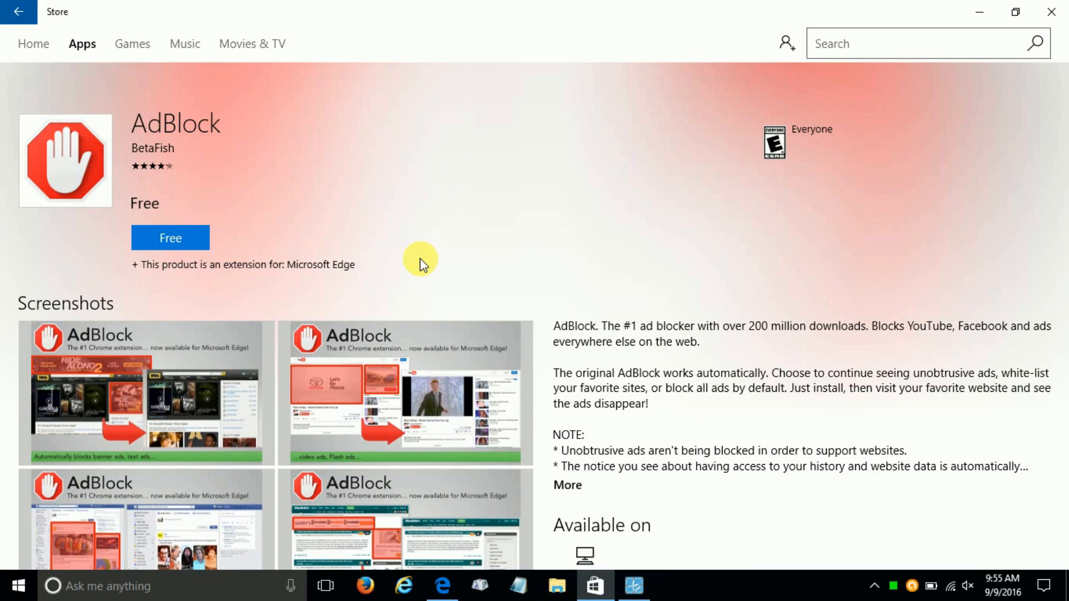
On the AdBlock page, hit the Free button to start getting the extension
scroll(down, 3)
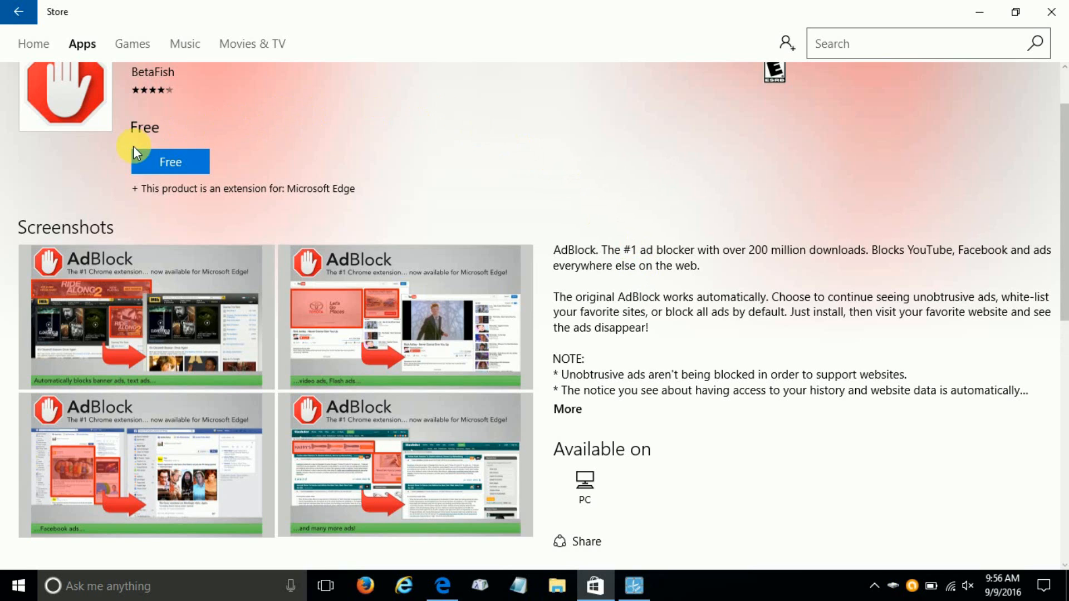
click(170, 162)
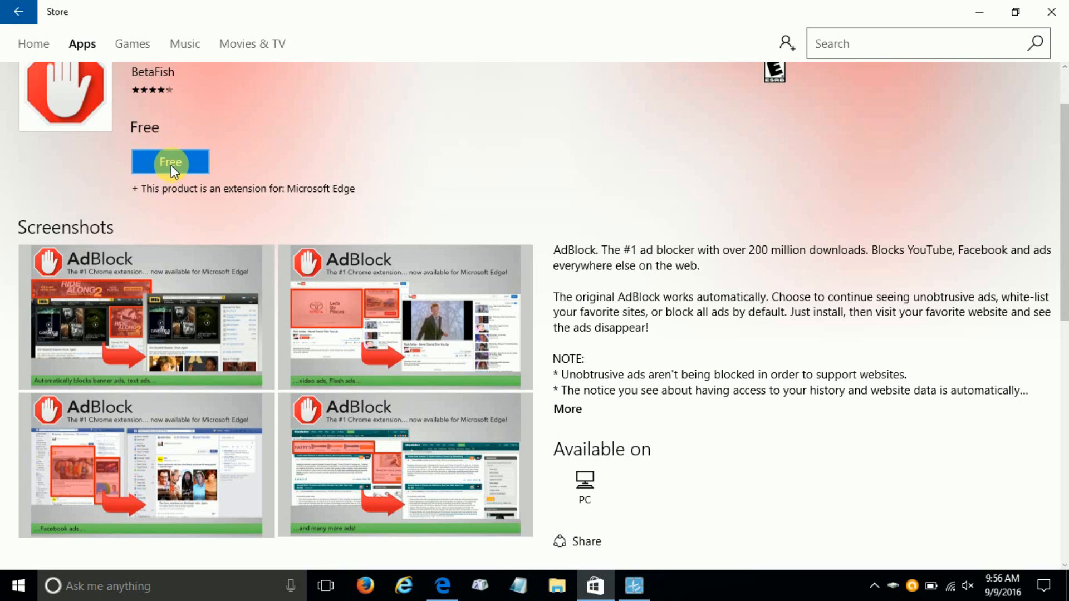
click(170, 162)
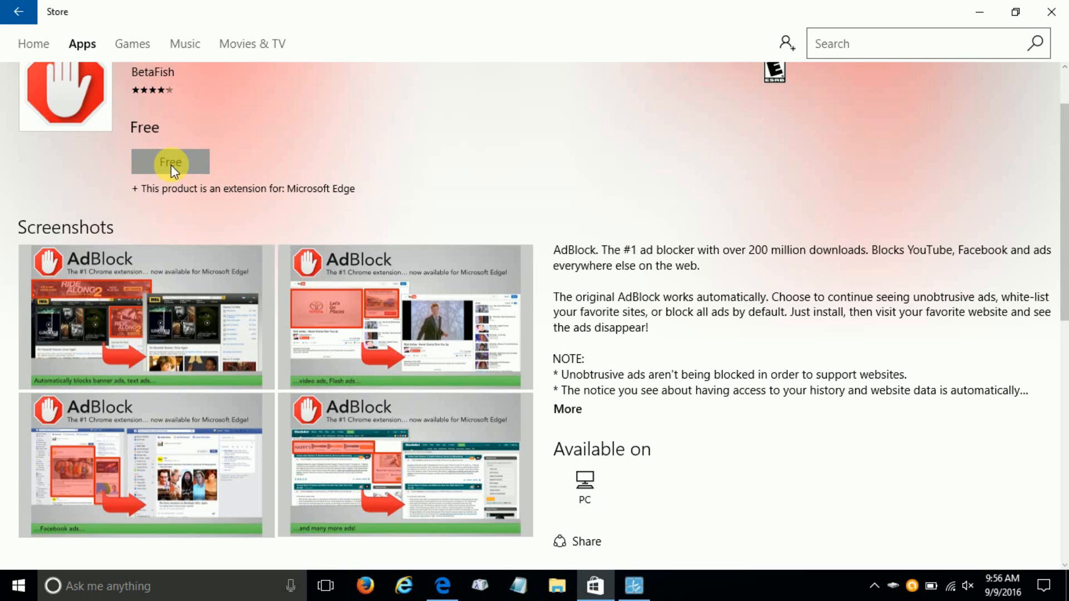
Close the 'Add your Microsoft account to Store' dialog, returning to AdBlock's page
click(170, 164)
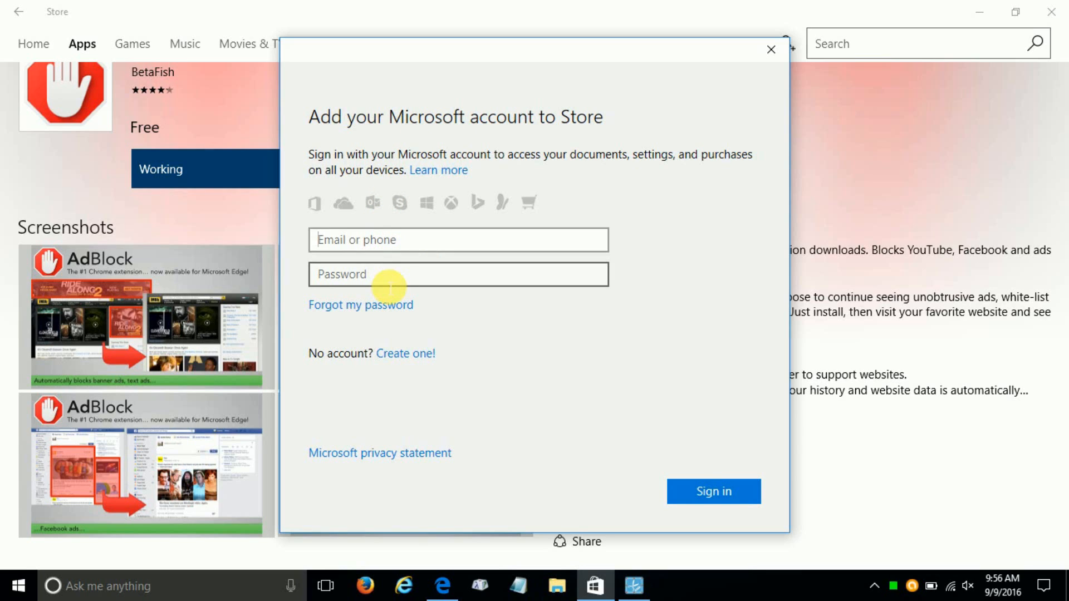
mouse_move(714, 507)
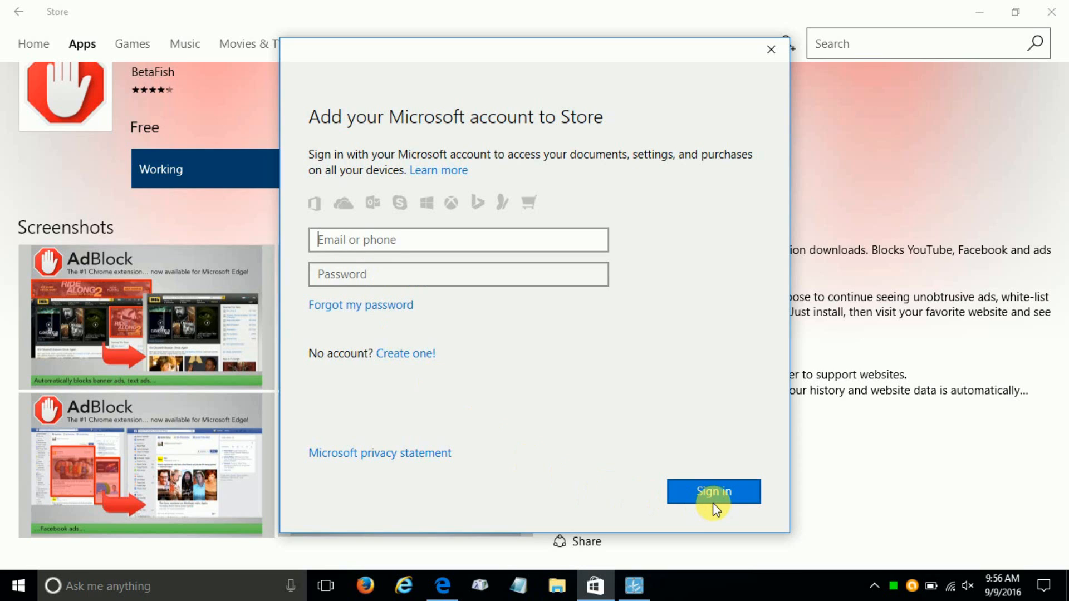
mouse_move(797, 260)
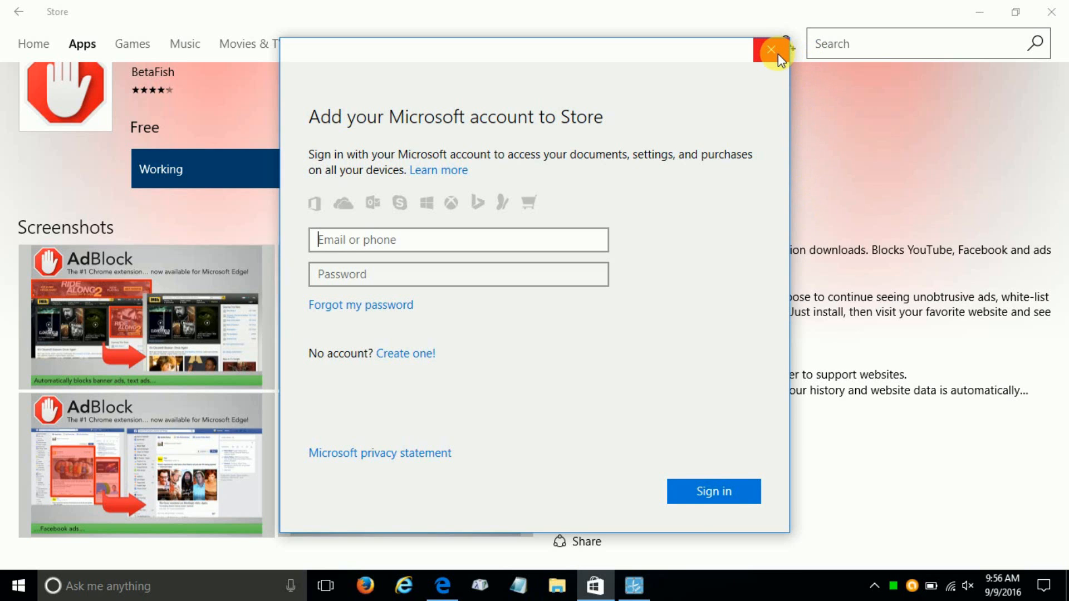
click(771, 48)
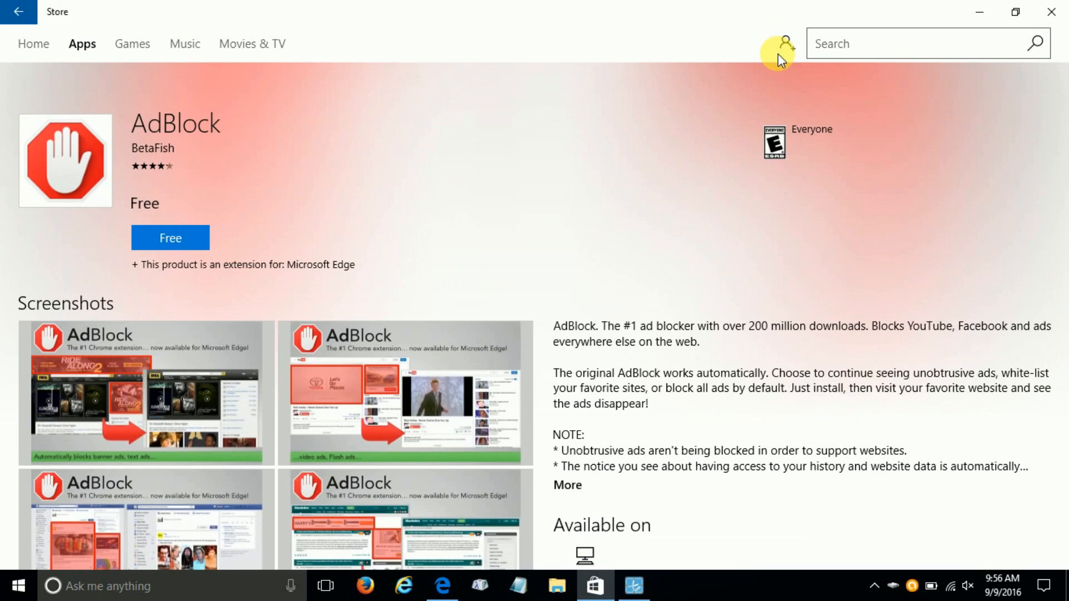